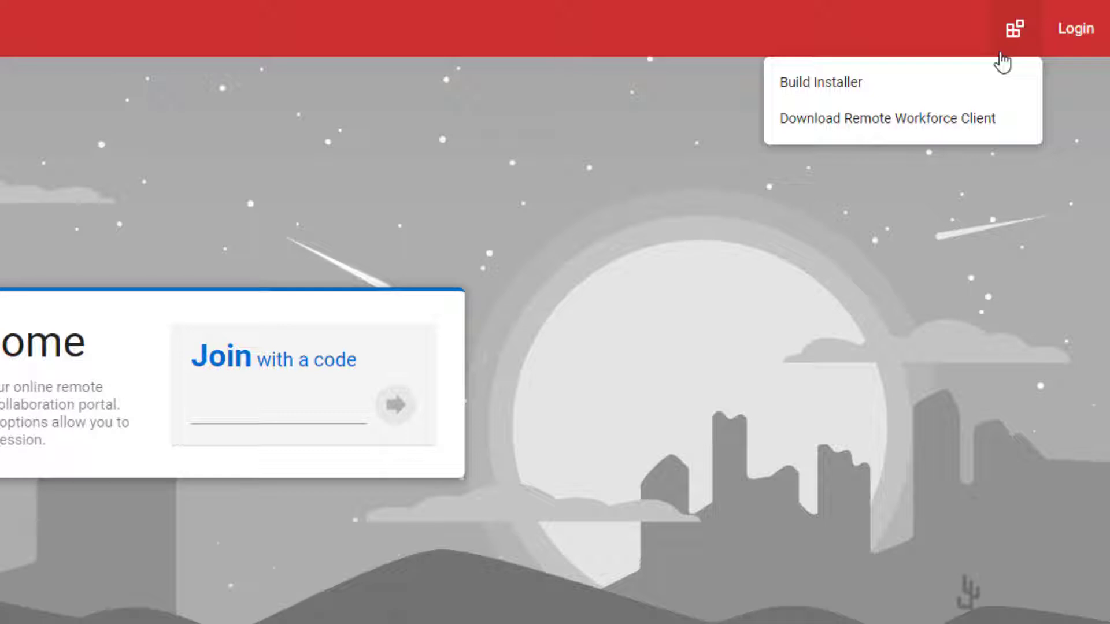
# Bring up the Build Installer form once and dismiss it again.
pyautogui.click(820, 82)
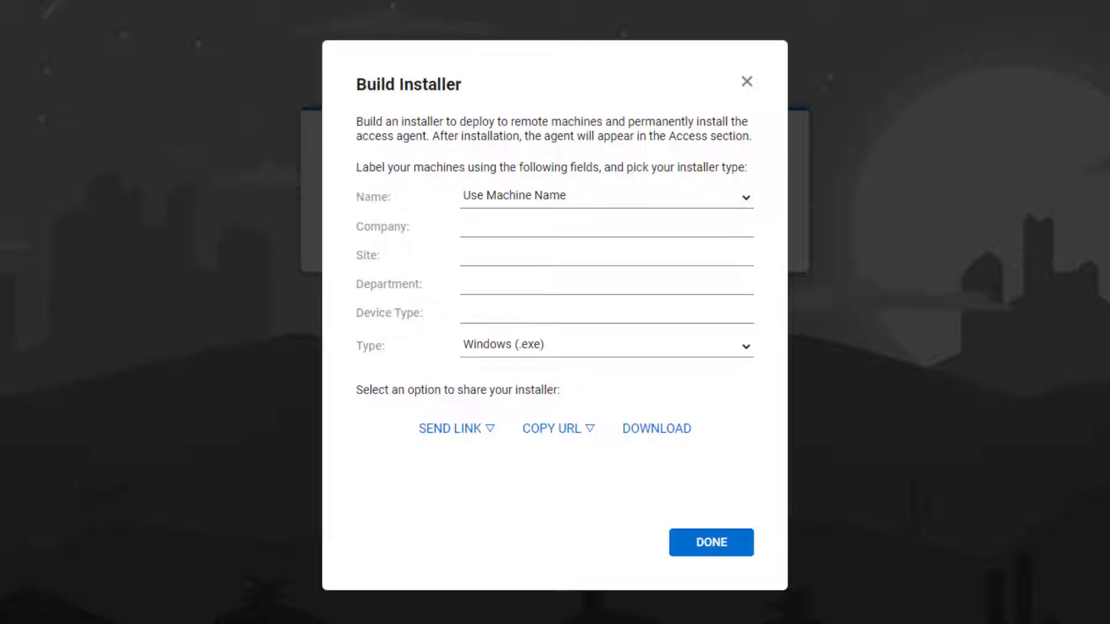
pyautogui.click(710, 542)
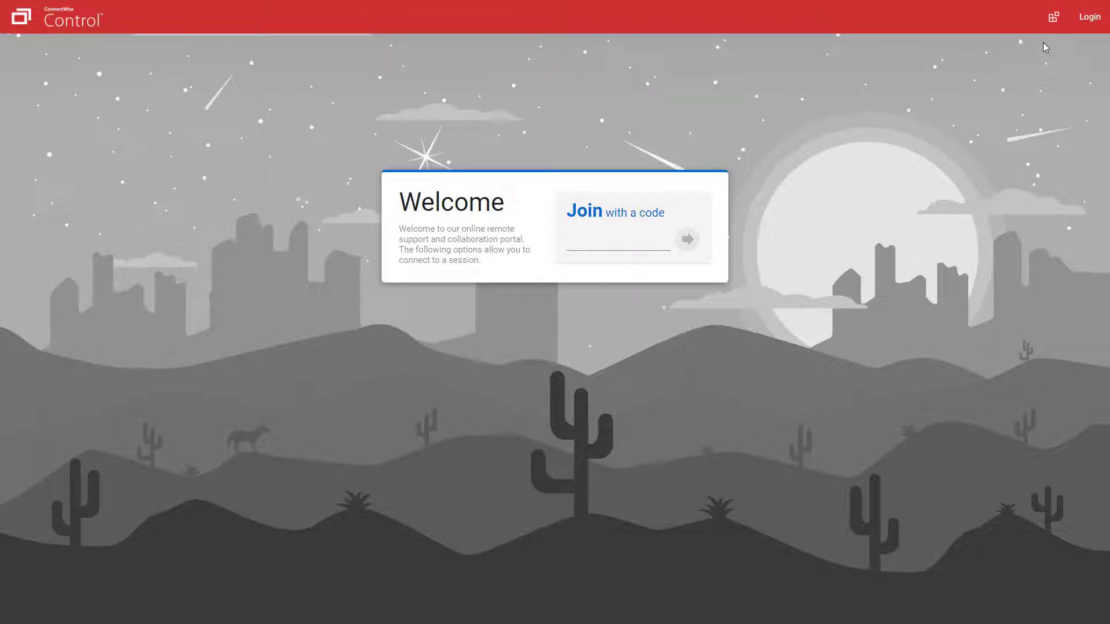
pyautogui.moveTo(1052, 16)
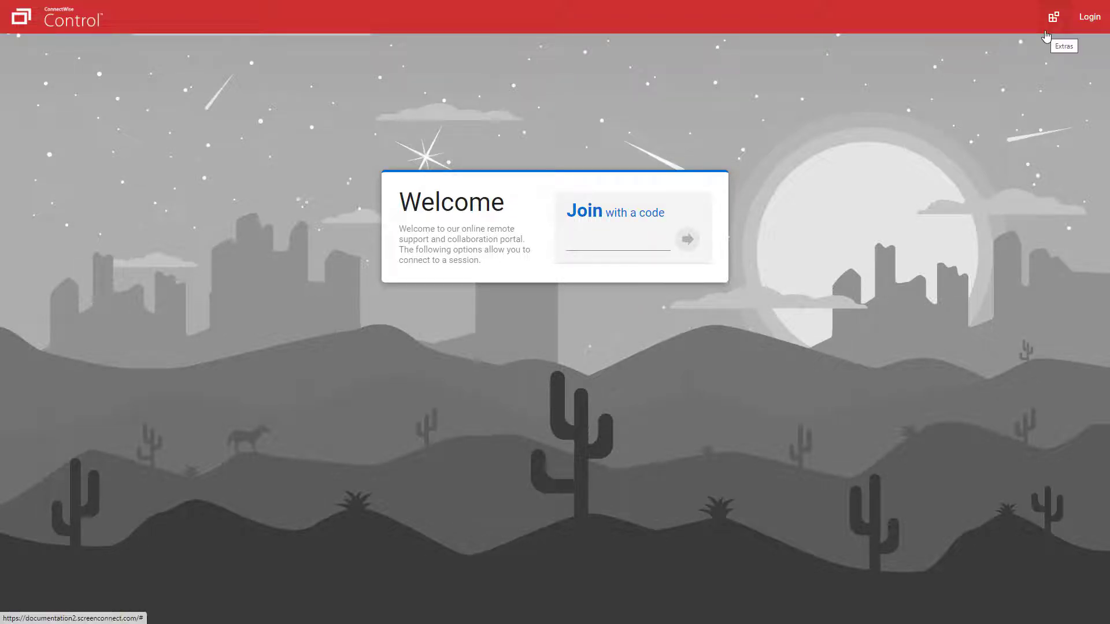
# Reopen the Build Installer form from the guest page's extras menu.
pyautogui.click(1052, 17)
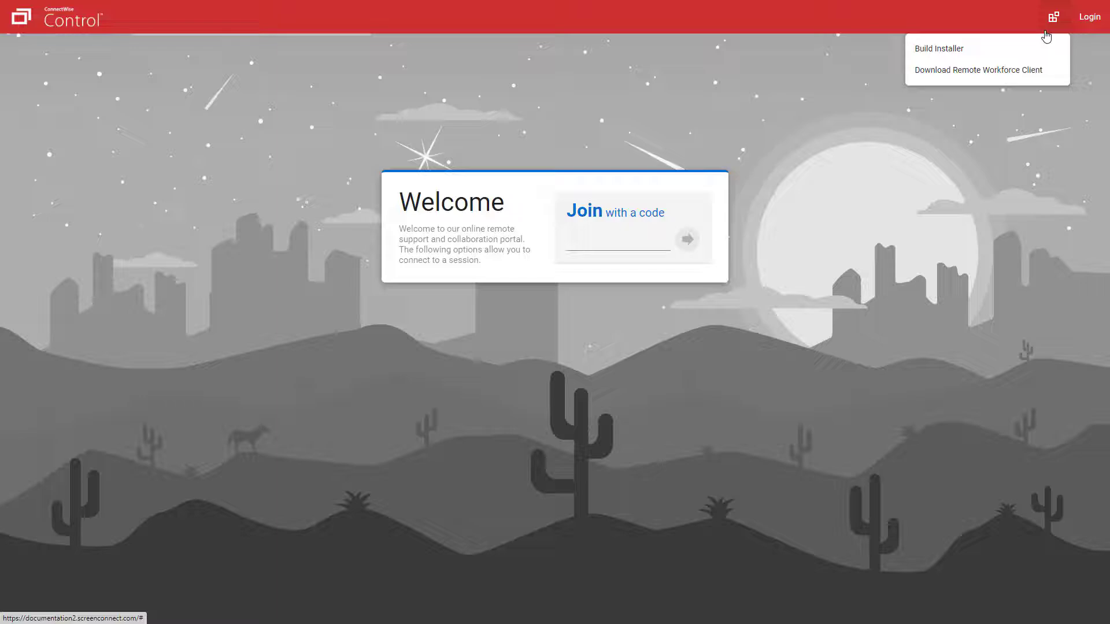
pyautogui.click(938, 49)
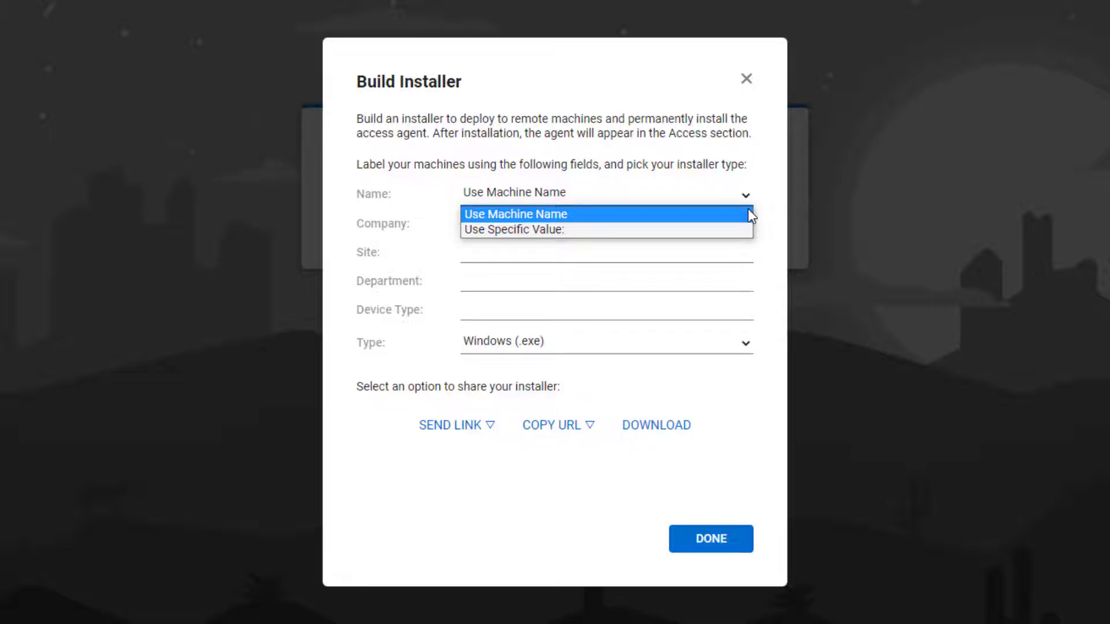
# Keep machine-name labelling, set Company to ACME and choose the Windows (.exe) type.
pyautogui.click(516, 214)
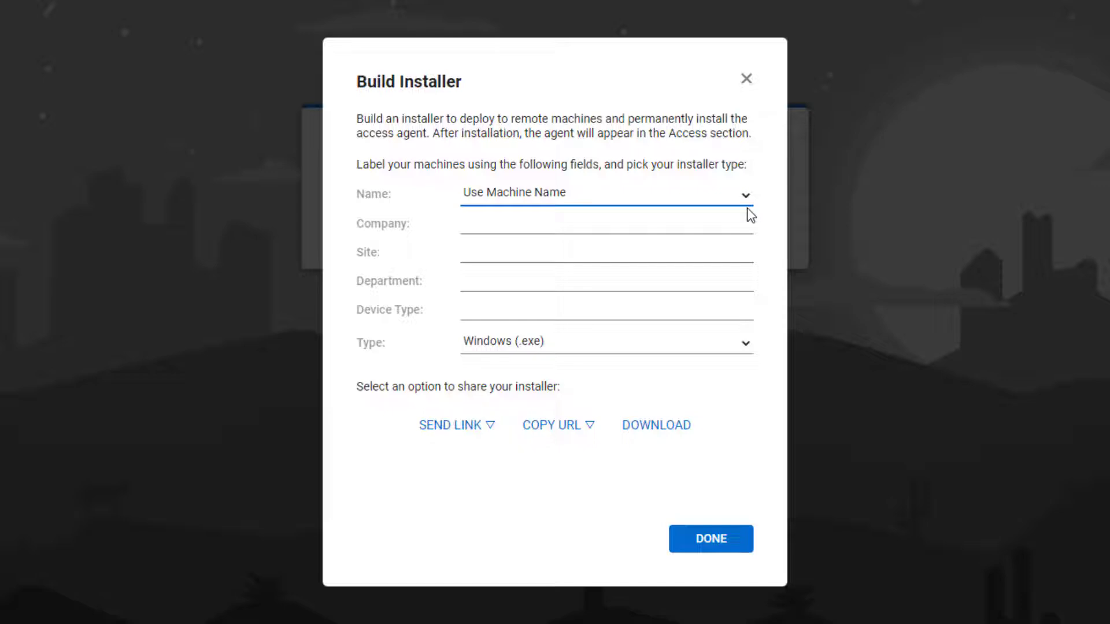
pyautogui.write('A')
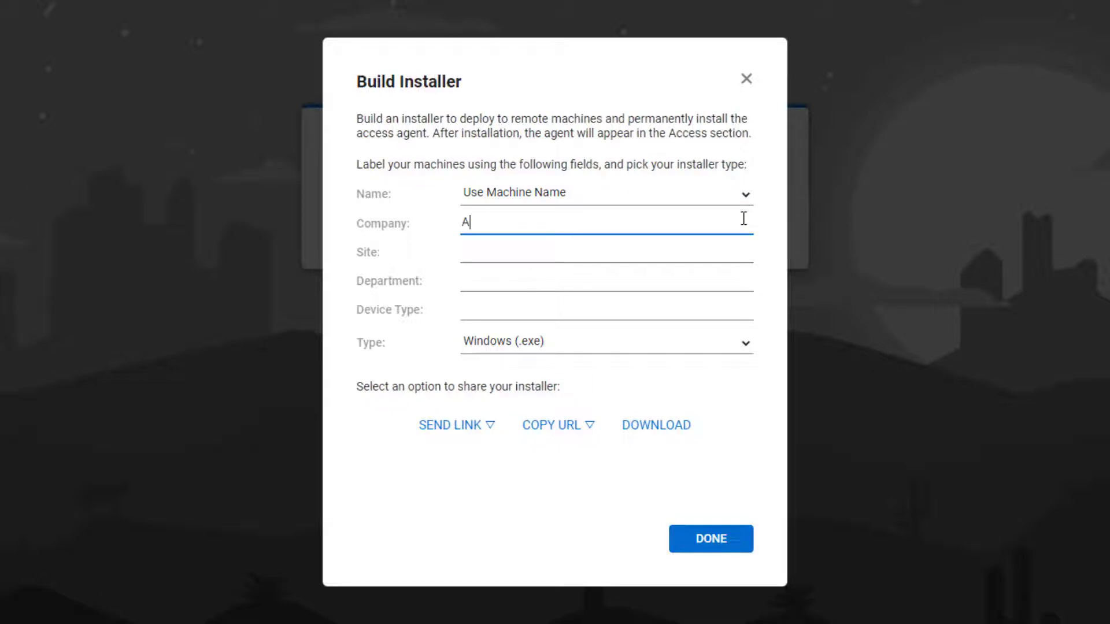
pyautogui.write('CME')
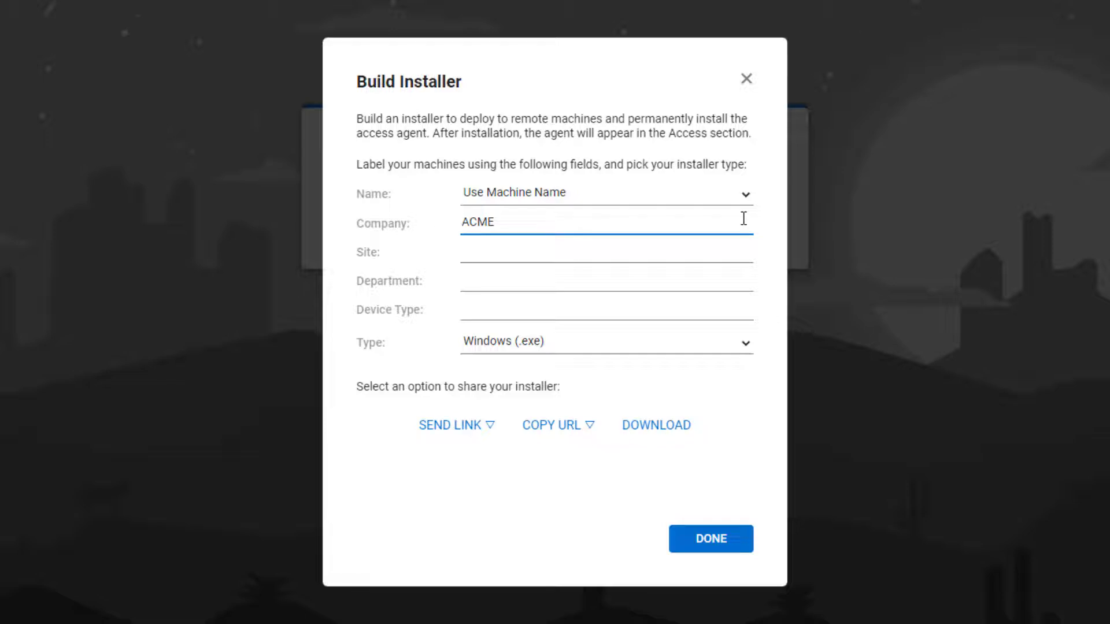
pyautogui.moveTo(753, 356)
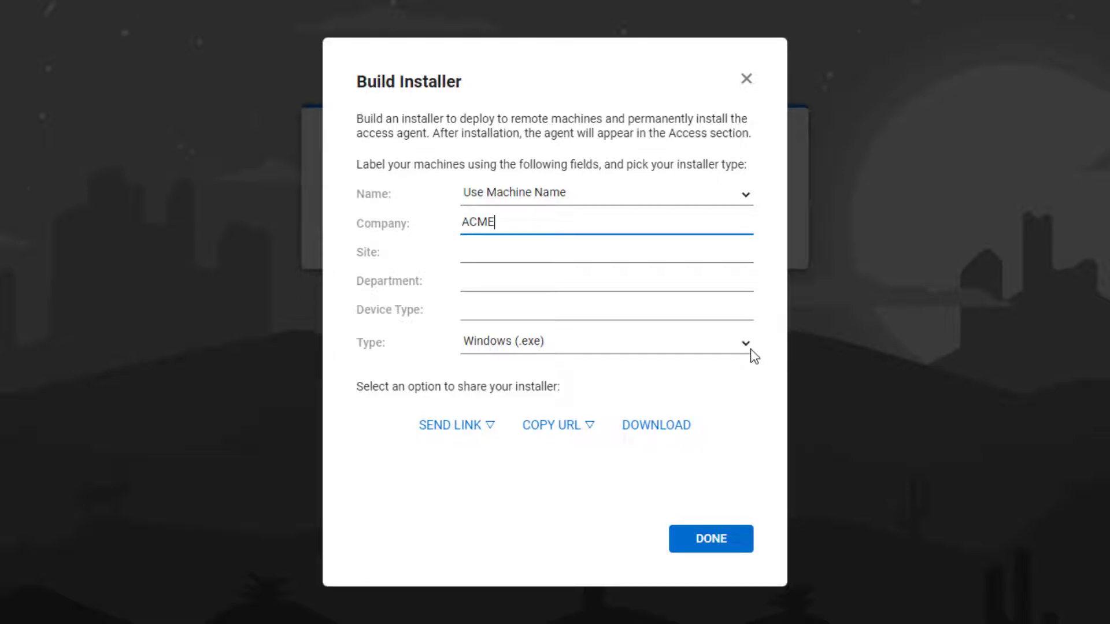
pyautogui.click(604, 341)
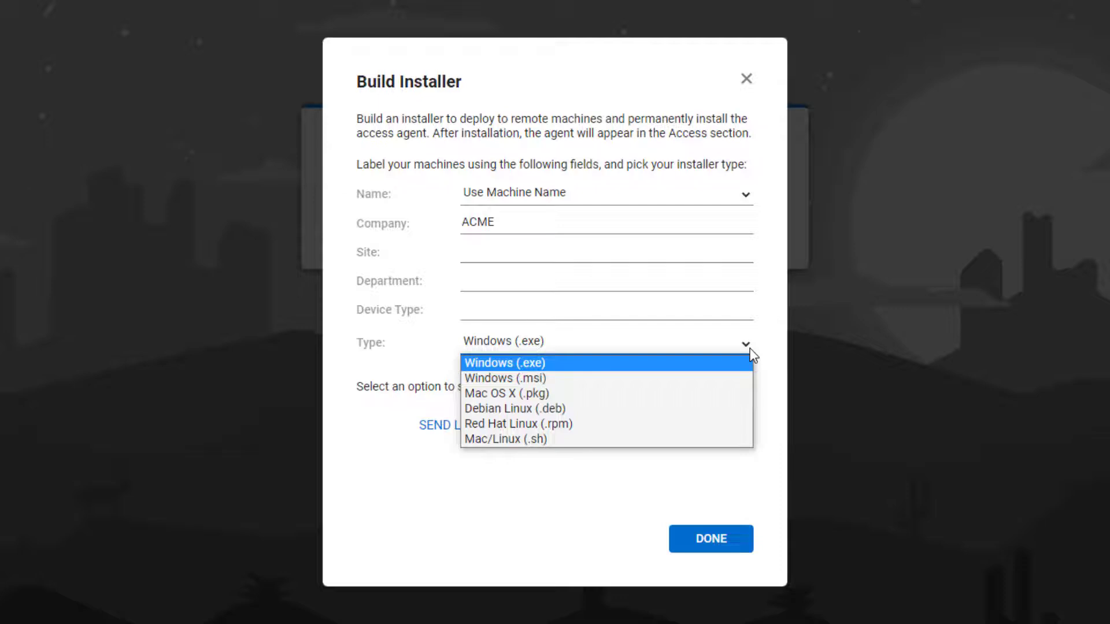
pyautogui.click(504, 362)
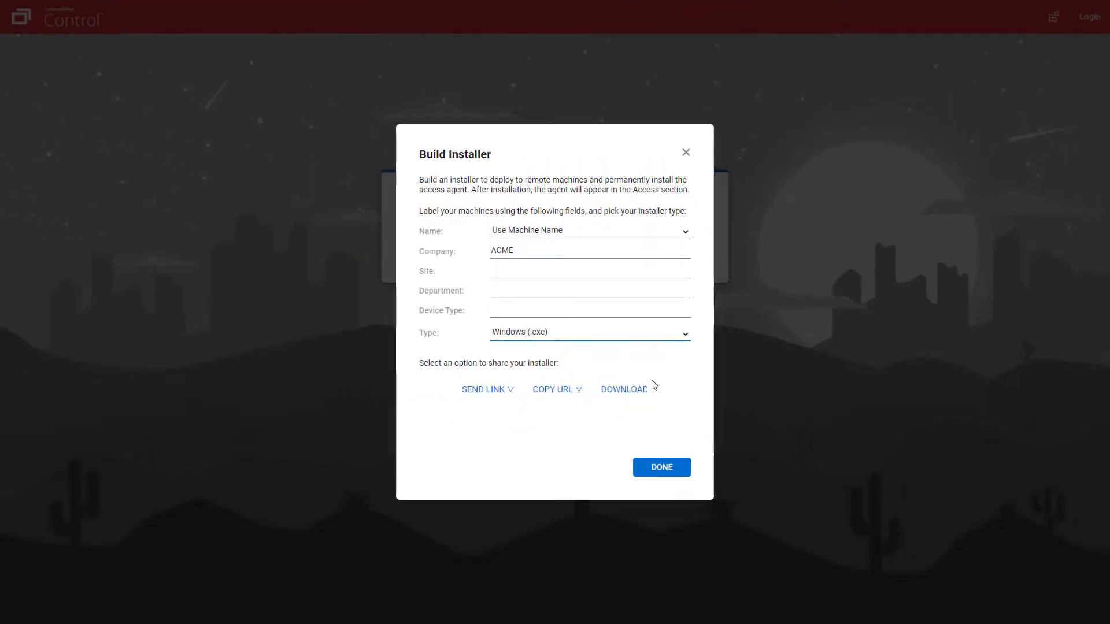
# Download the built .exe agent installer and run it so machine AMG connects under ACME.
pyautogui.click(623, 389)
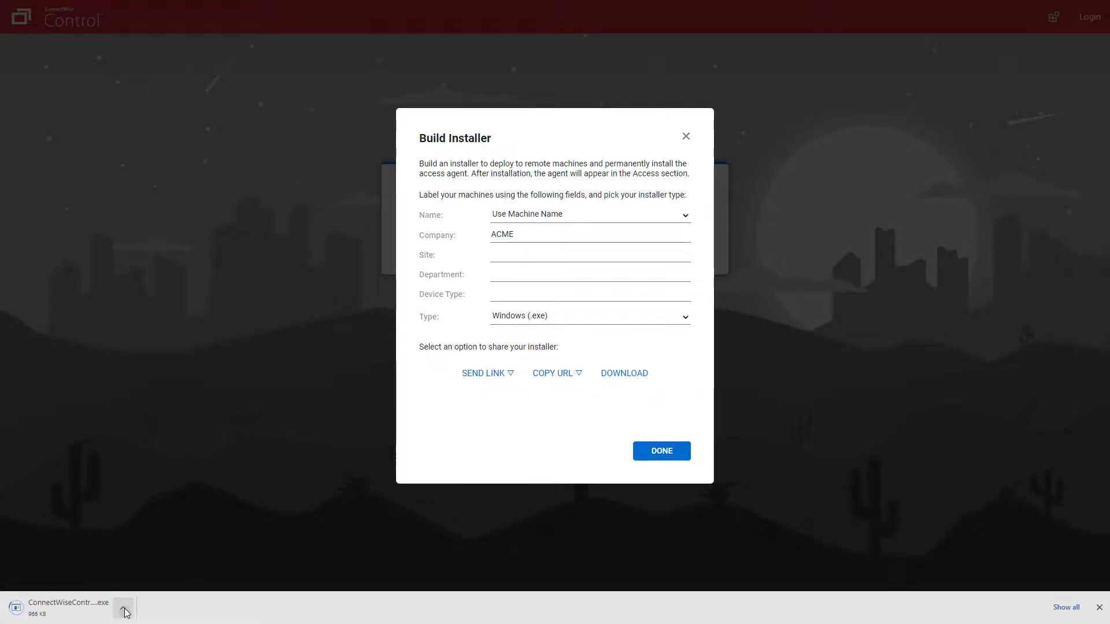
pyautogui.click(660, 451)
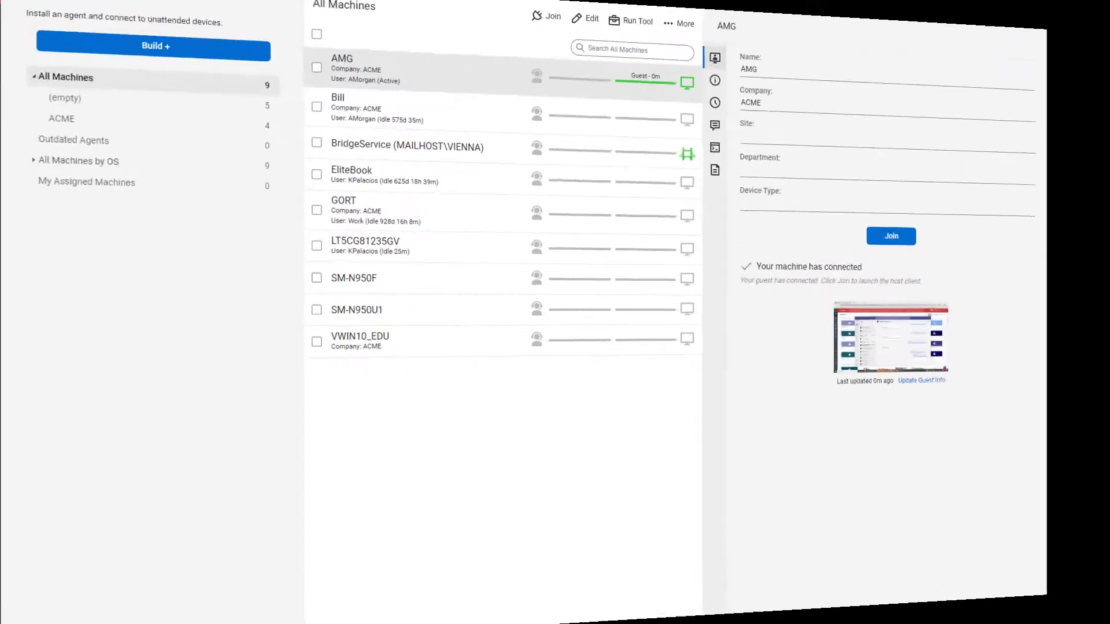